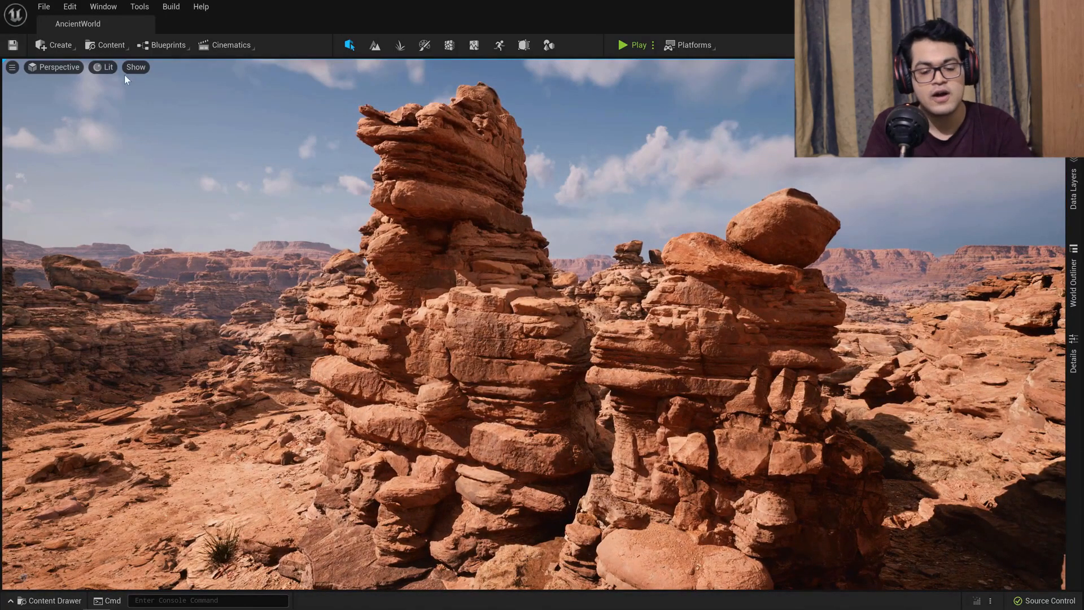
Switch the viewport to Nanite Visualization > Triangles, then back toward the Lit view mode.
click(106, 67)
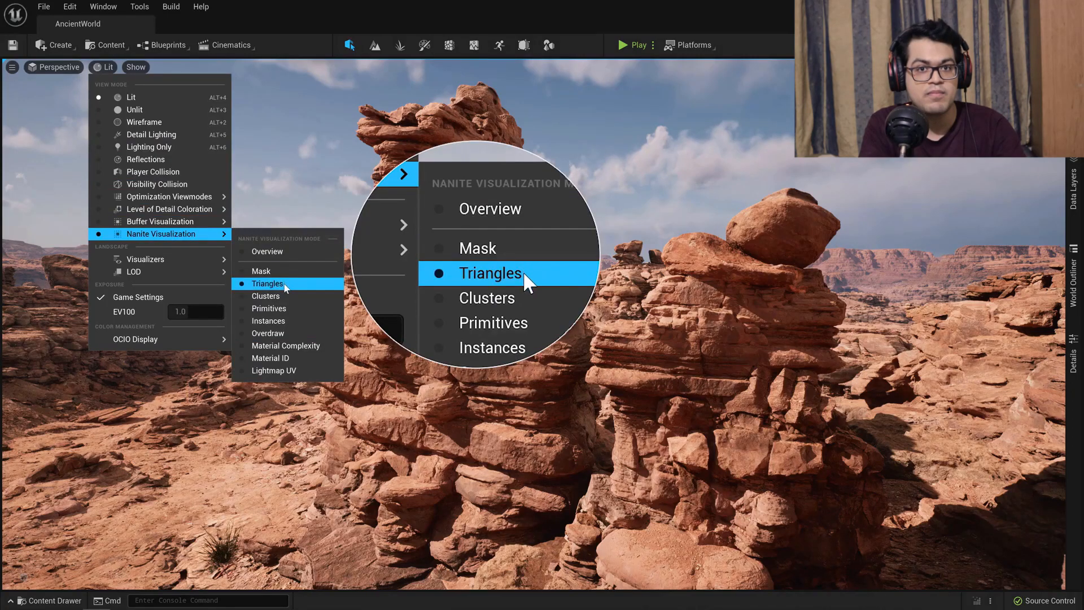
click(488, 273)
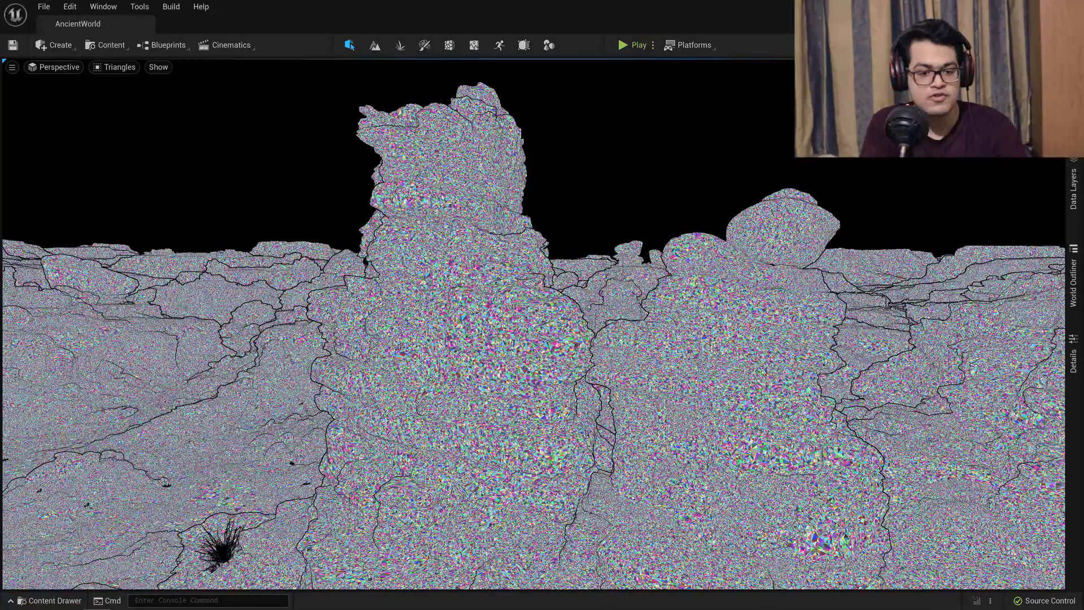
click(118, 67)
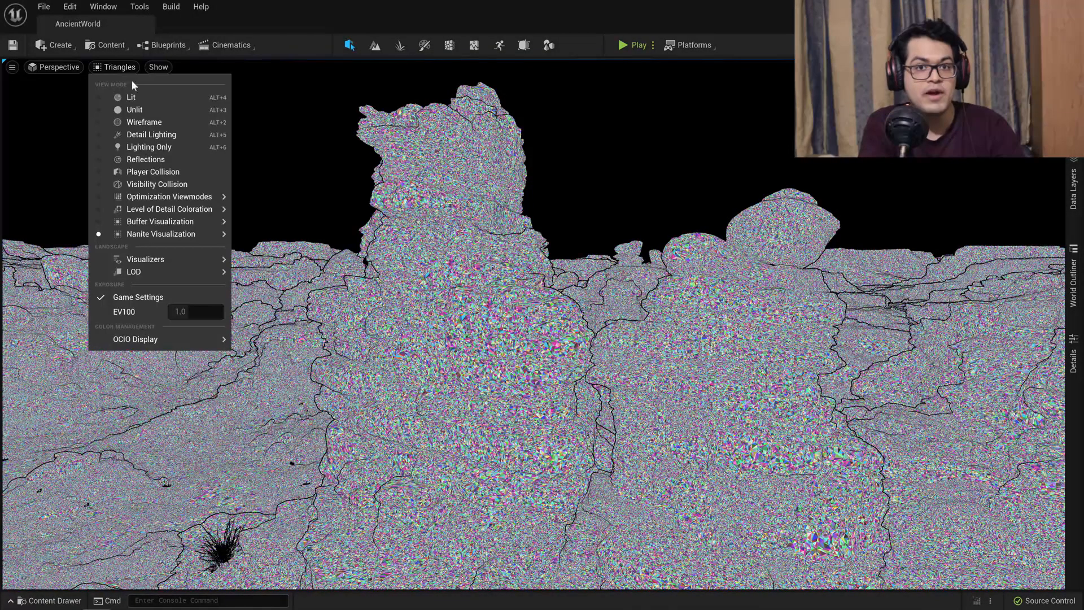
click(131, 97)
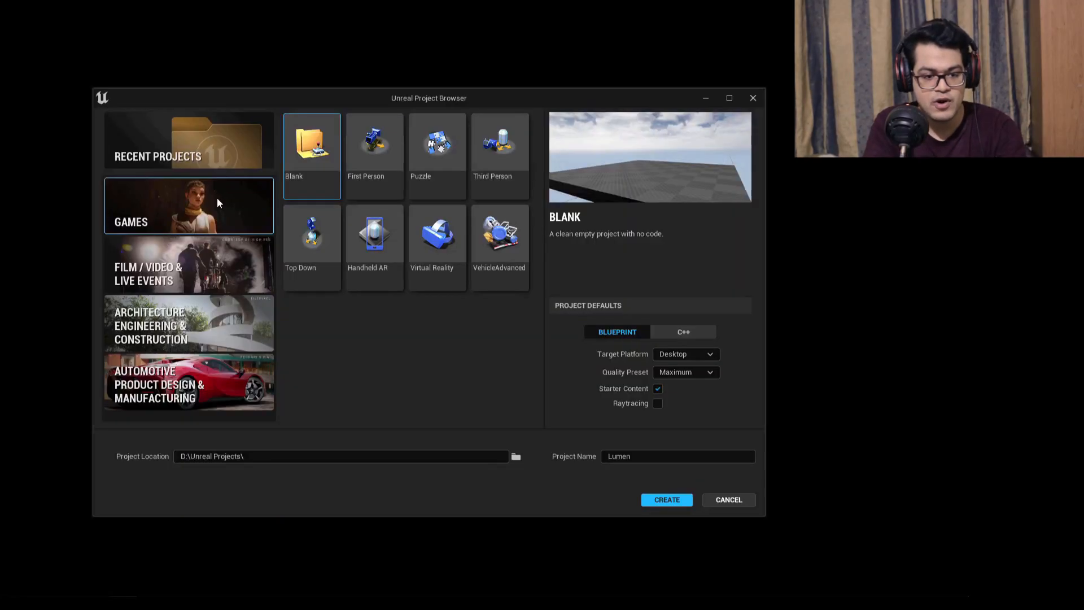
mouse_move(273, 186)
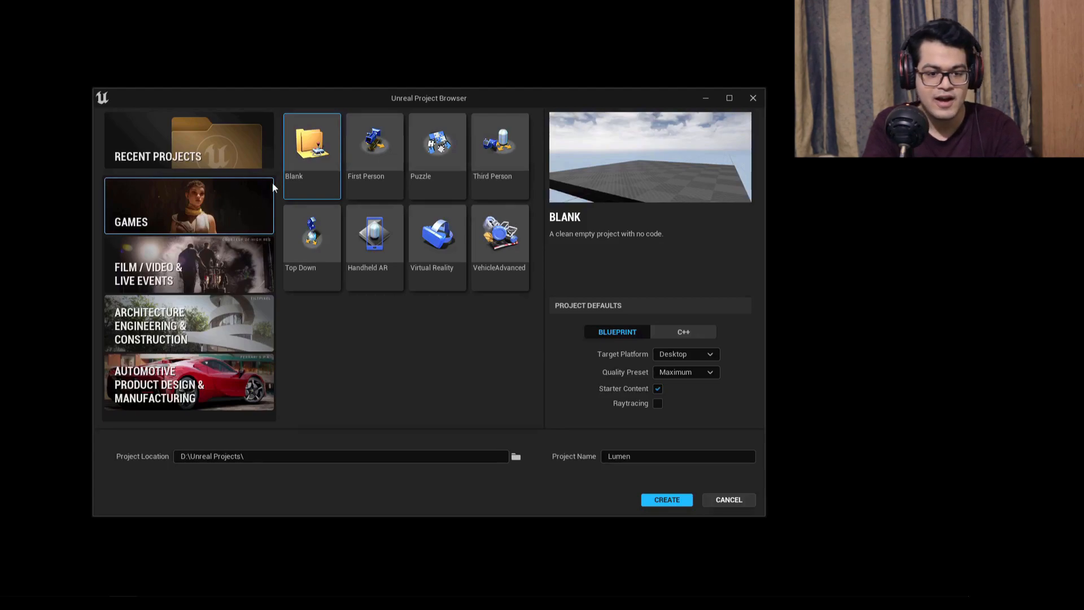
mouse_move(312, 171)
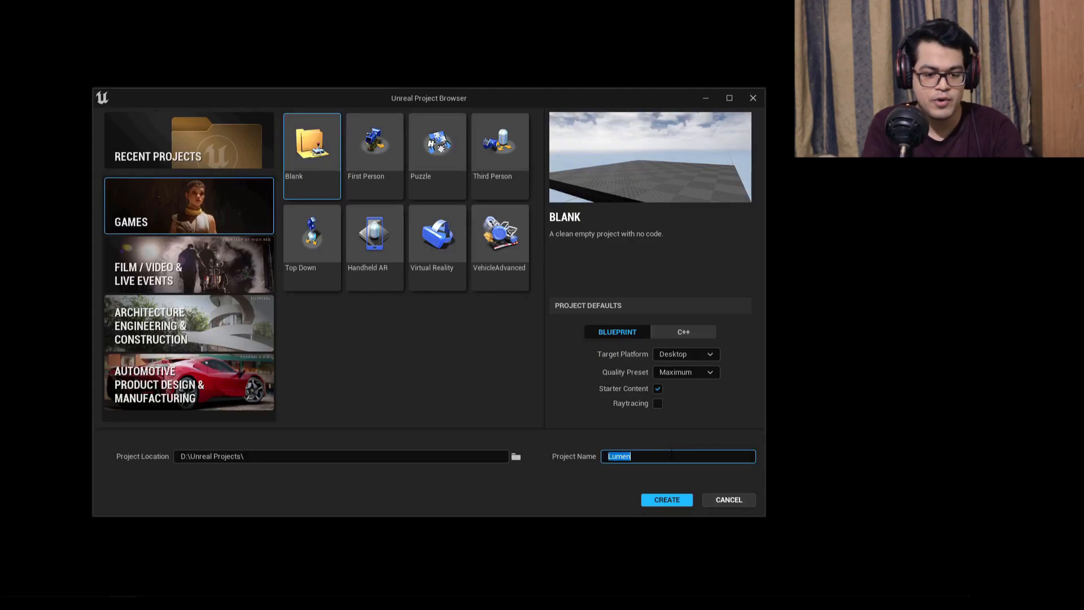
Name the Blank games project 'Test' and create it without starter content.
text(Test)
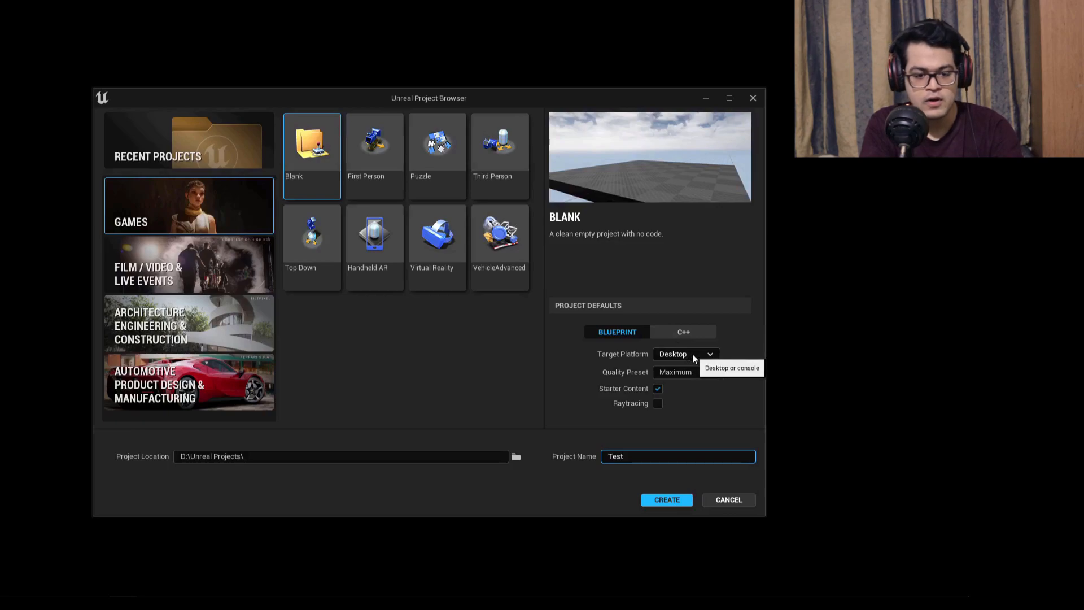
mouse_move(709, 374)
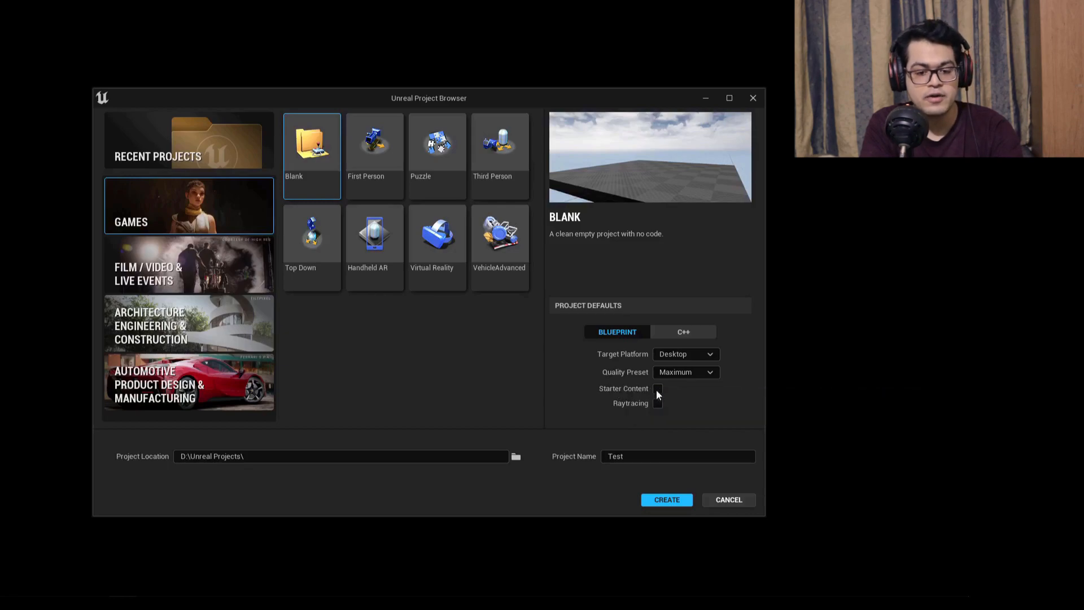
mouse_move(658, 403)
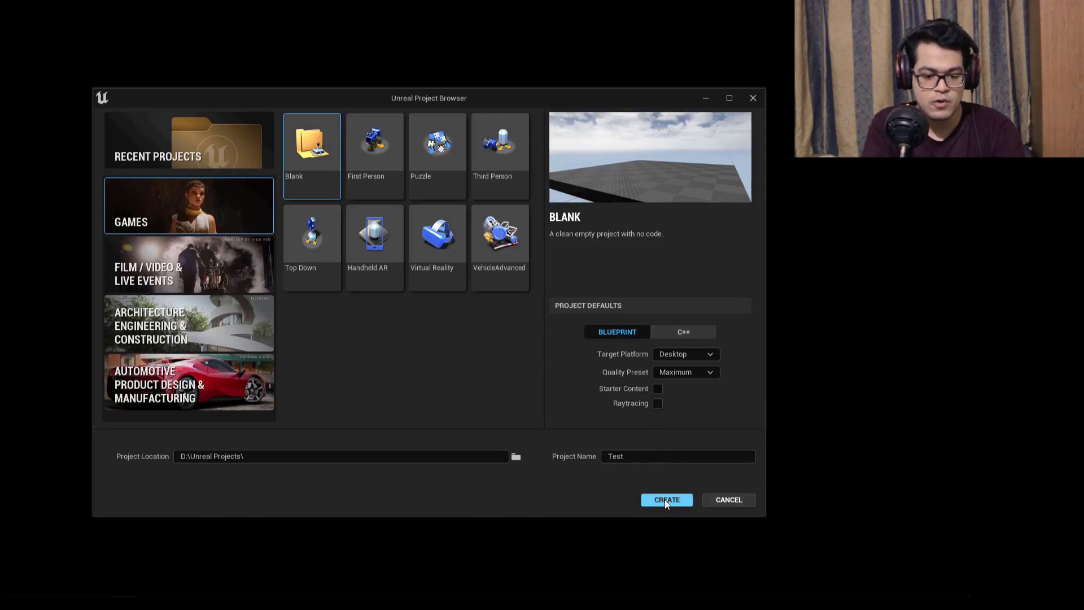
click(666, 499)
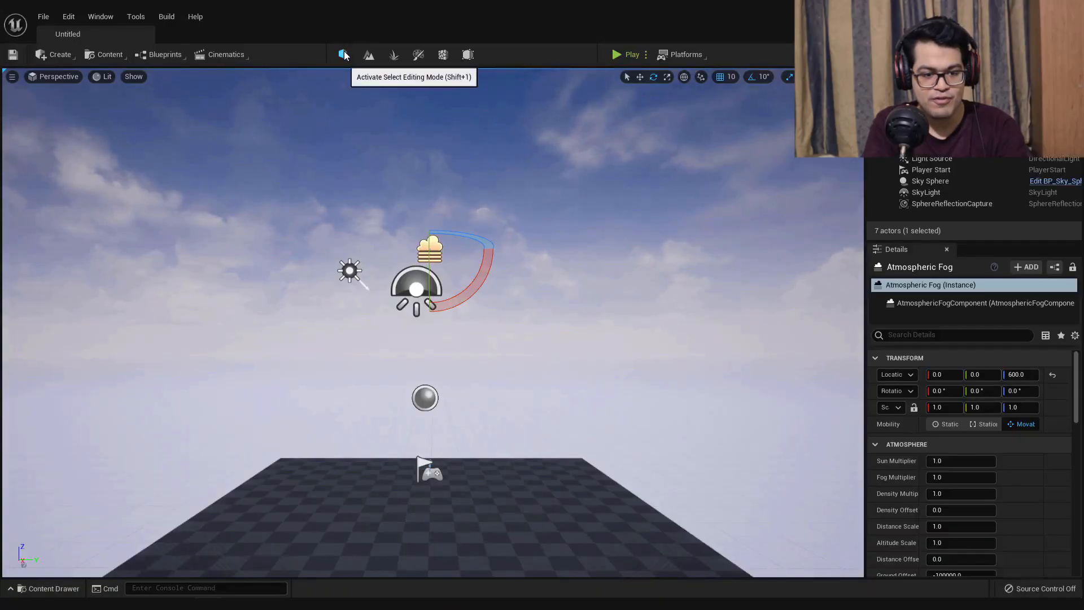
click(368, 54)
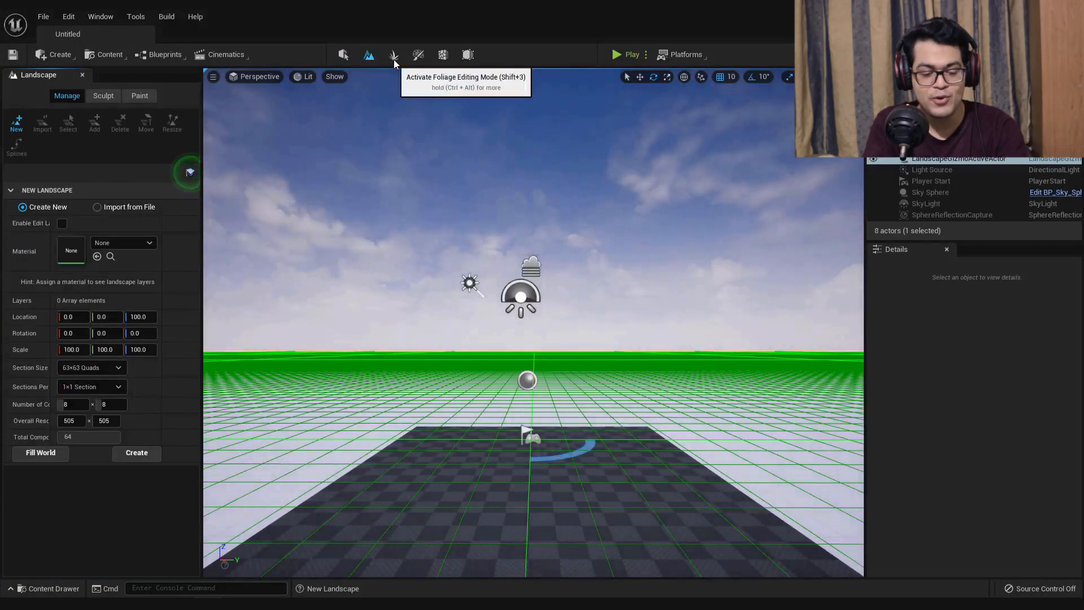
mouse_move(140, 155)
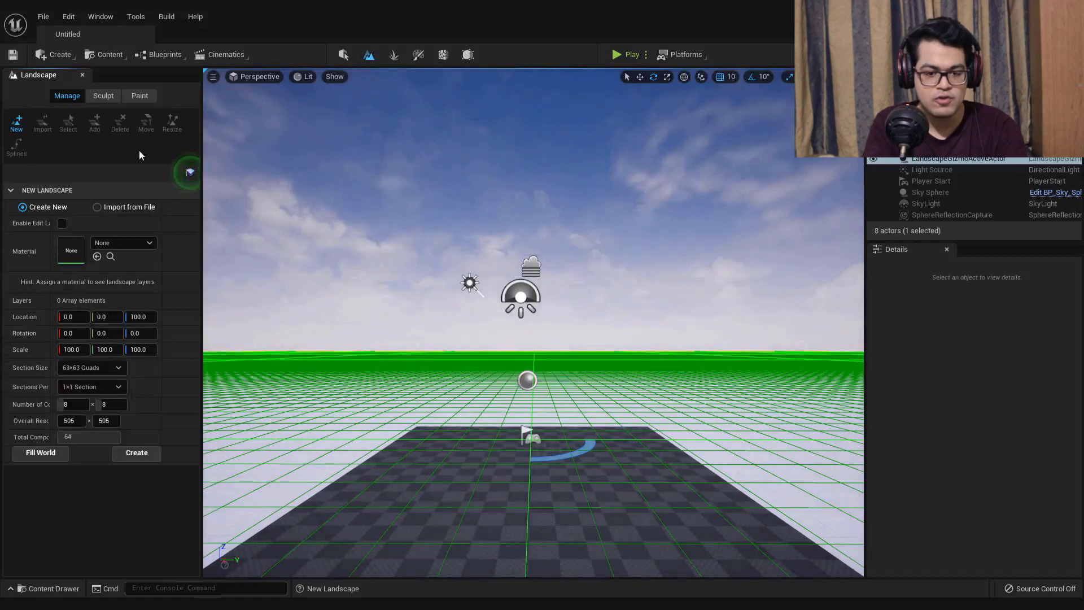
mouse_move(394, 54)
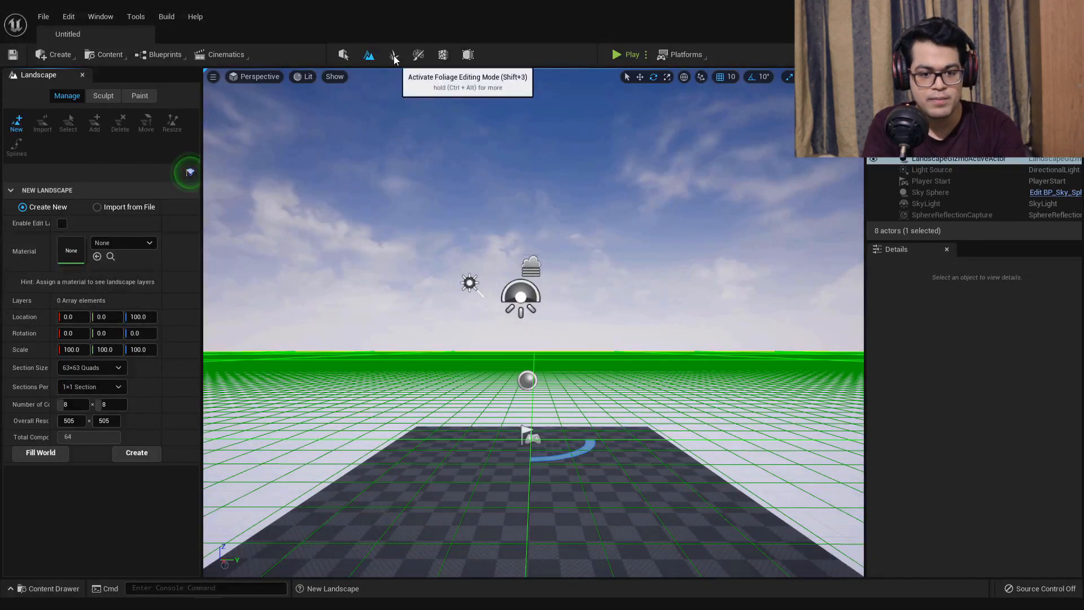
click(393, 54)
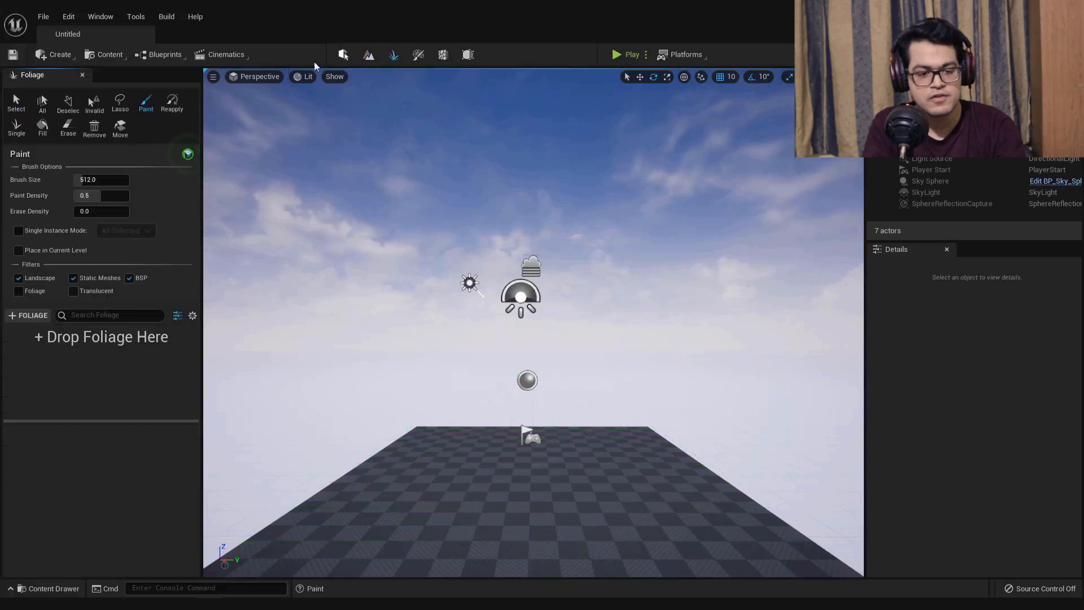
mouse_move(68, 103)
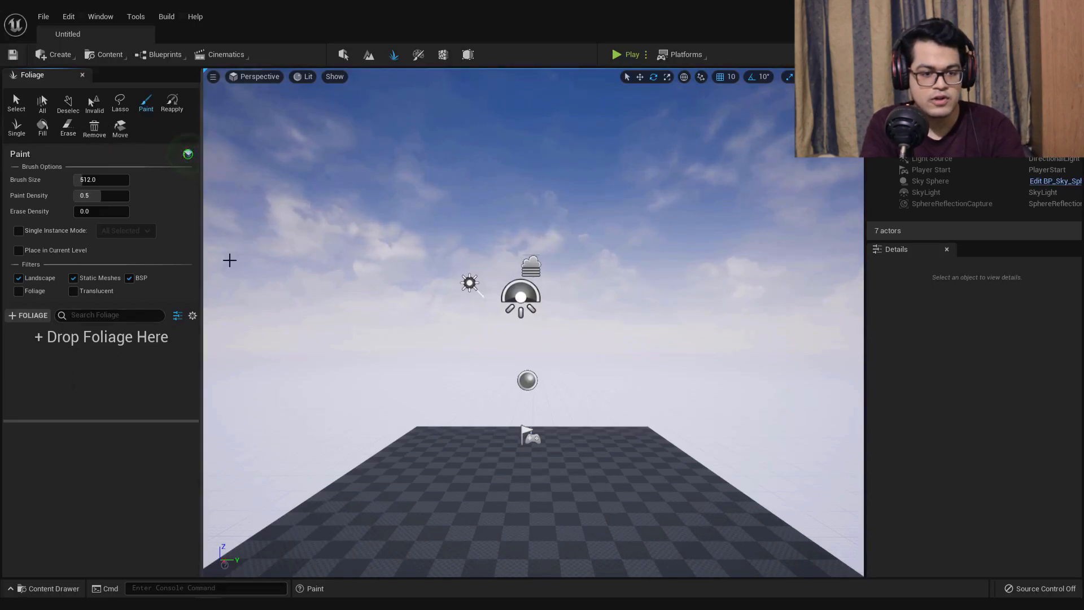
click(418, 55)
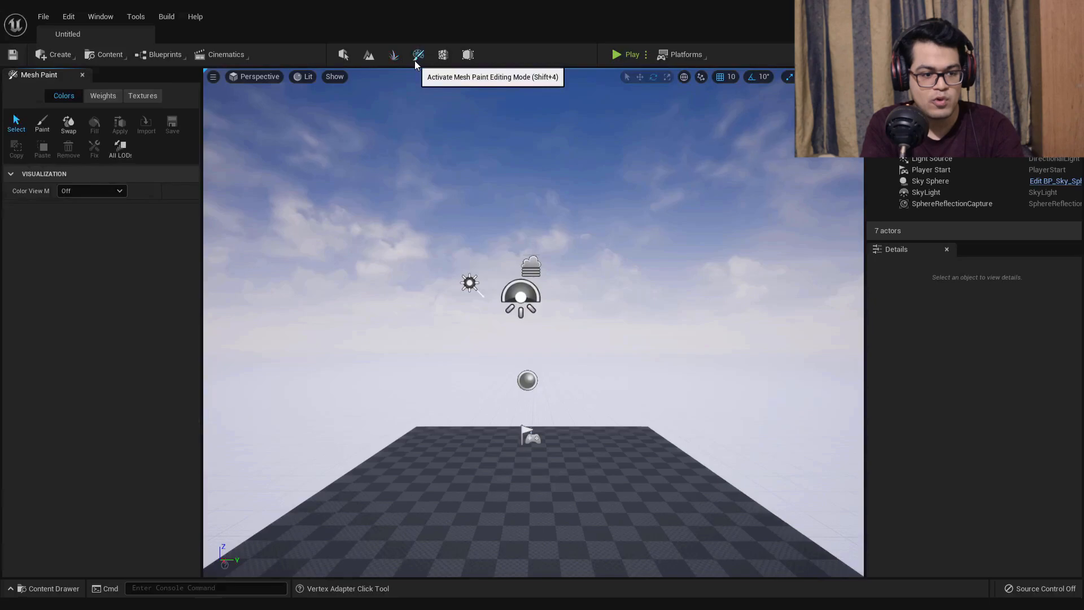
click(930, 180)
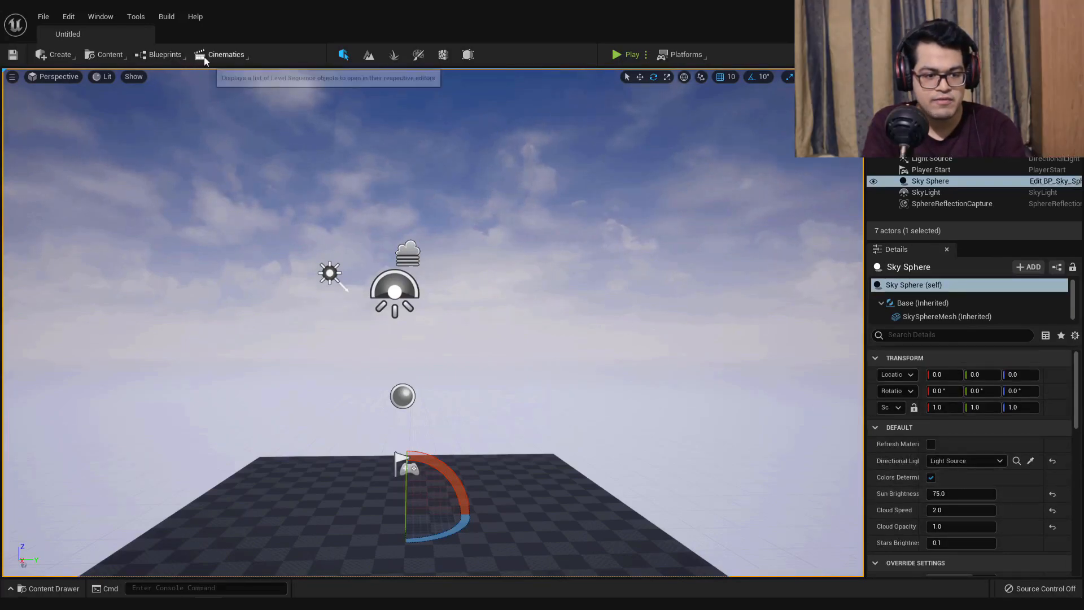
click(224, 55)
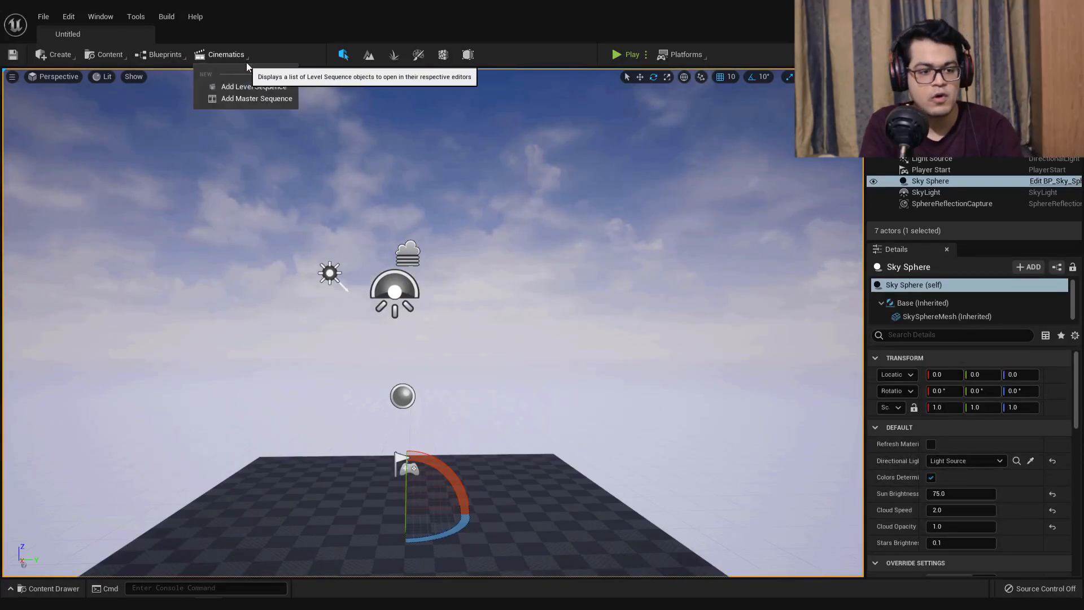
click(165, 54)
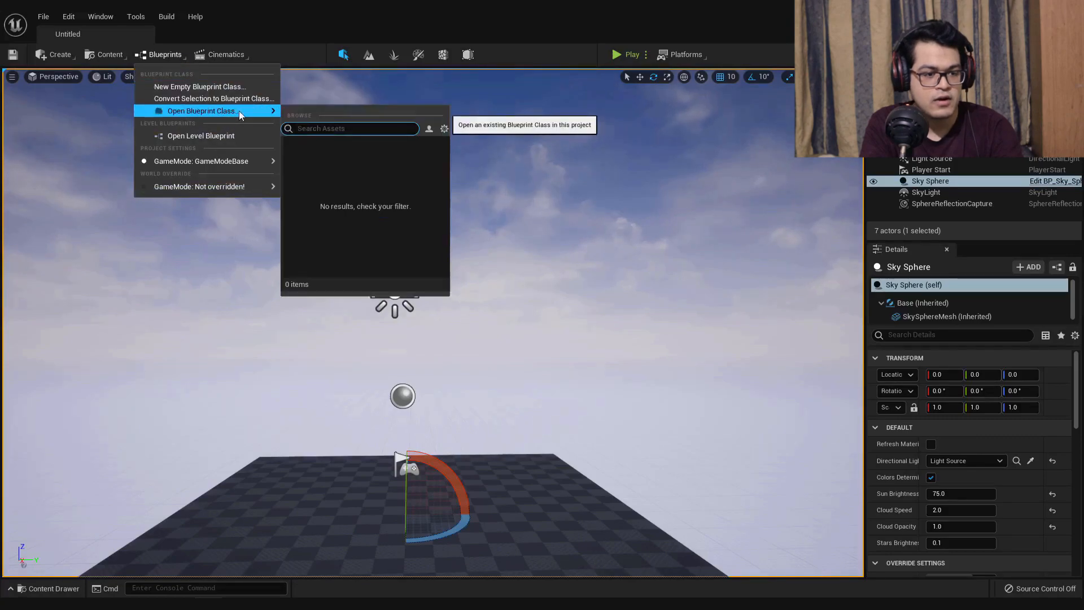
click(110, 54)
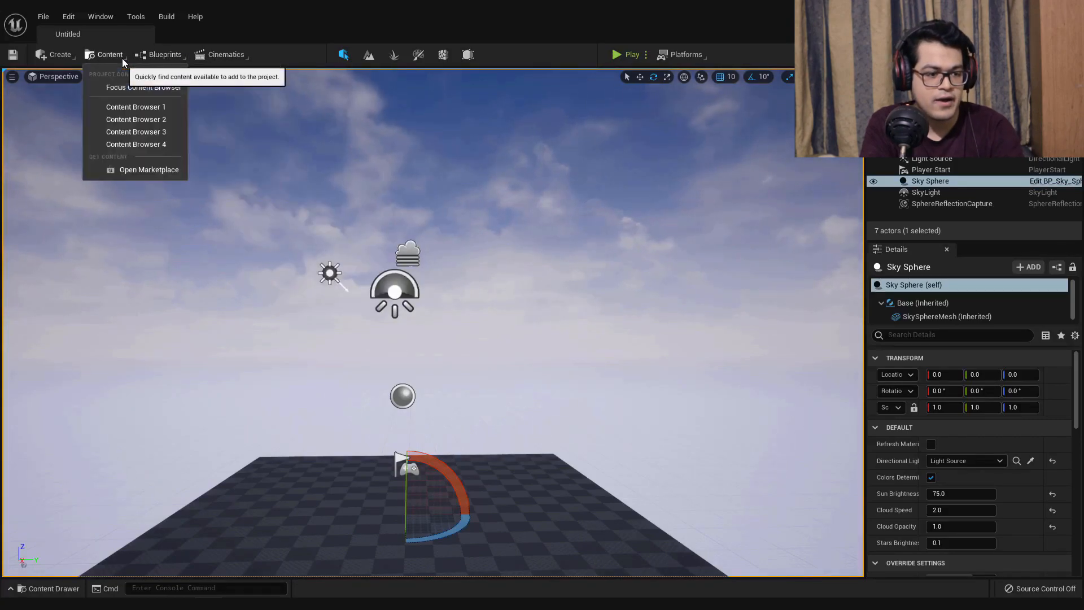
click(57, 54)
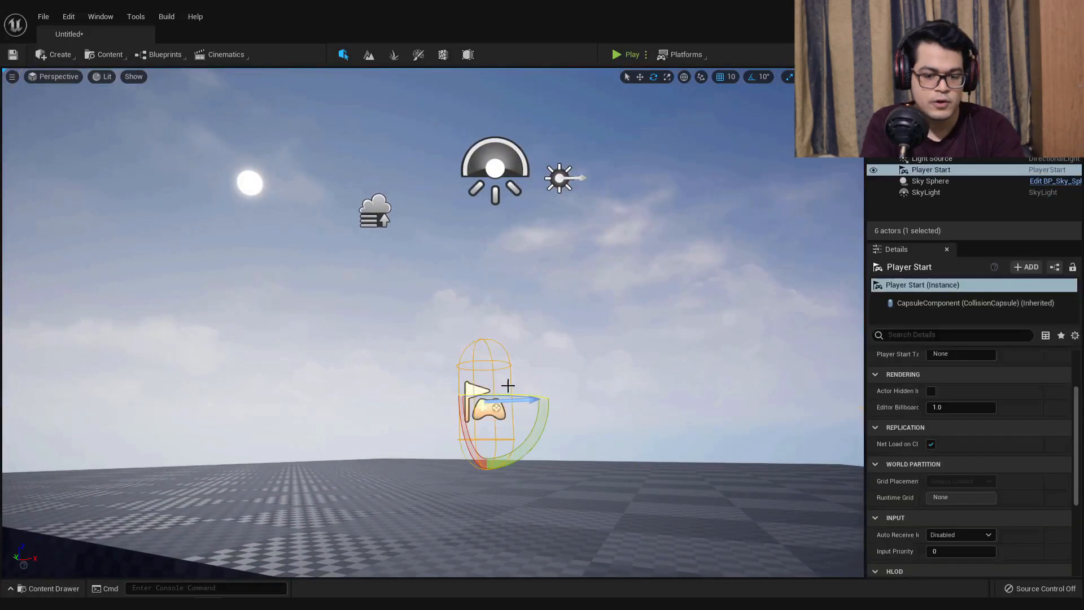
Remove the Player Start and set the SkyLight's Mobility to Movable.
click(374, 212)
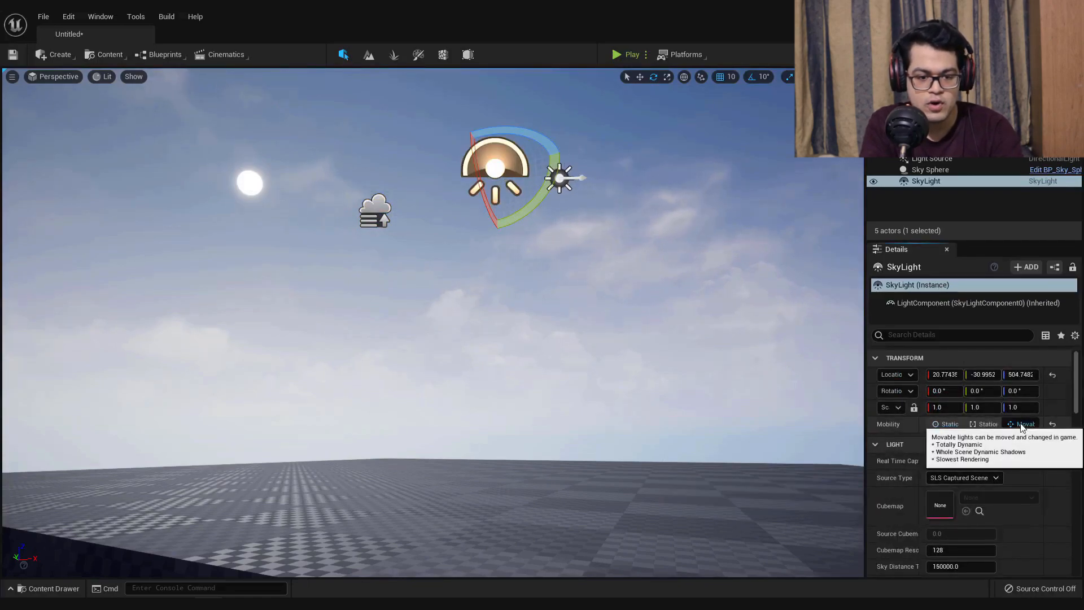
click(932, 158)
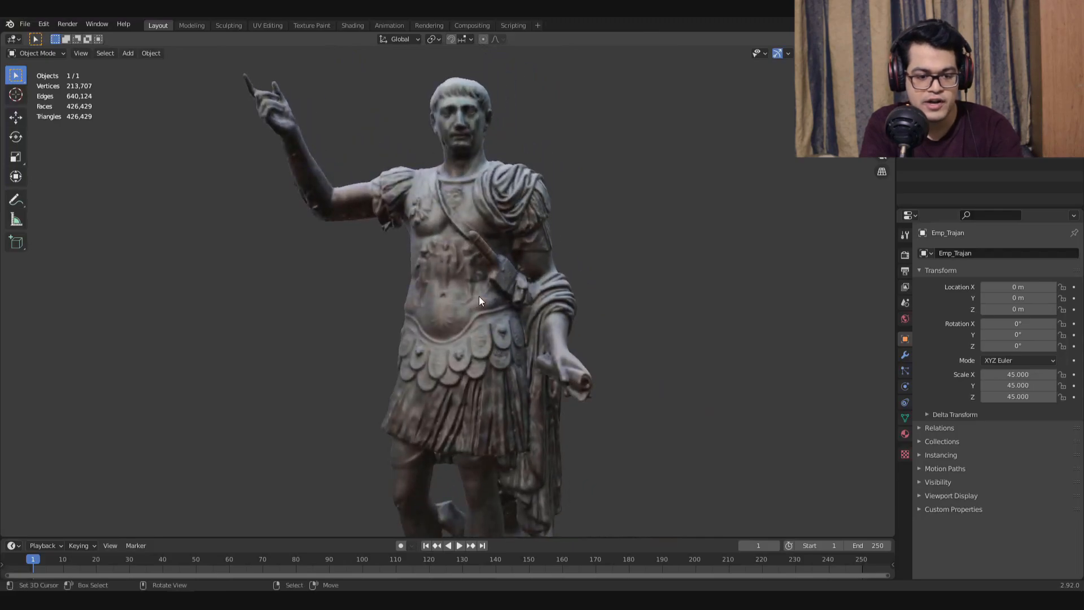
key(Tab)
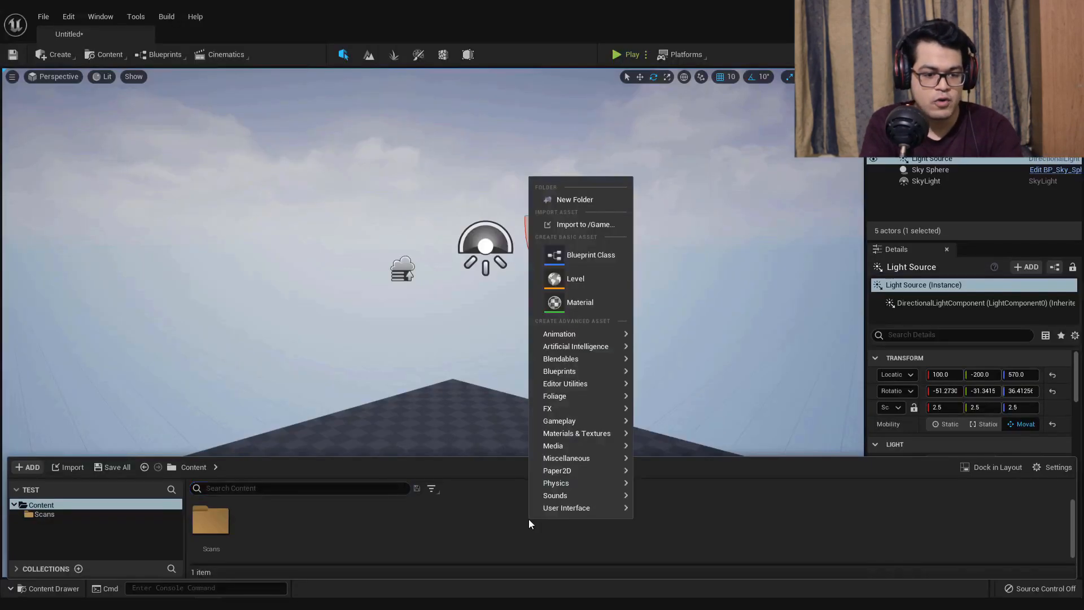
mouse_move(577, 223)
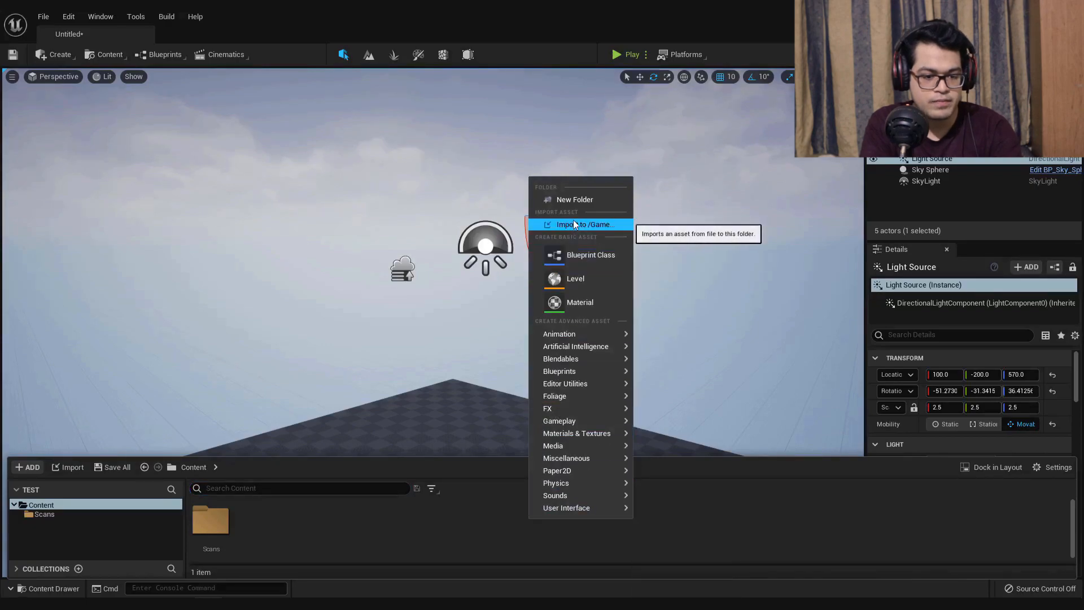
Import 'model for nainite.fbx' into /Game as a static mesh with Import All.
click(585, 223)
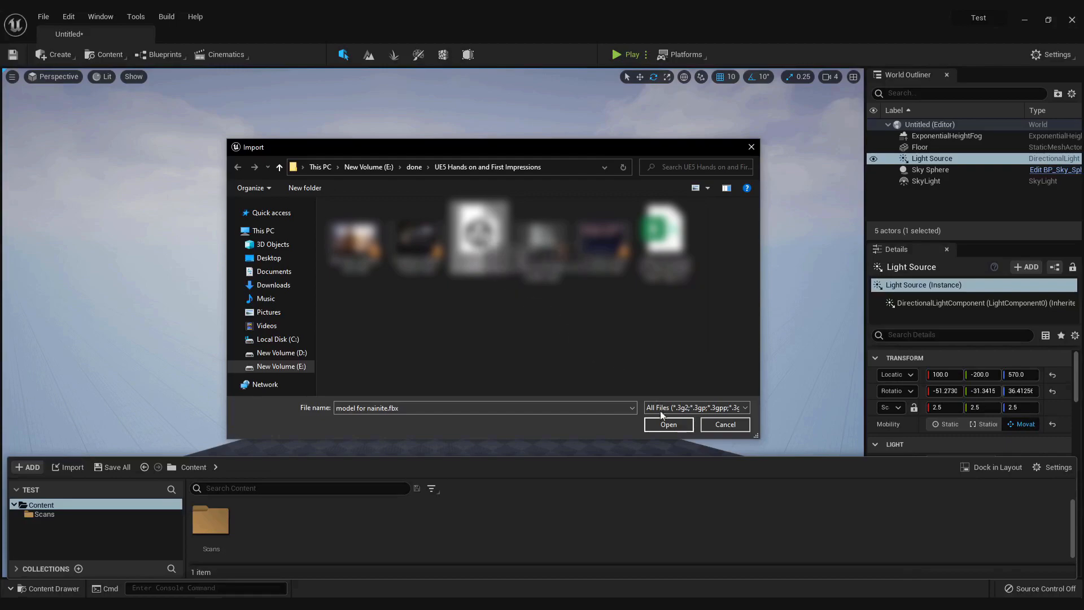
click(669, 424)
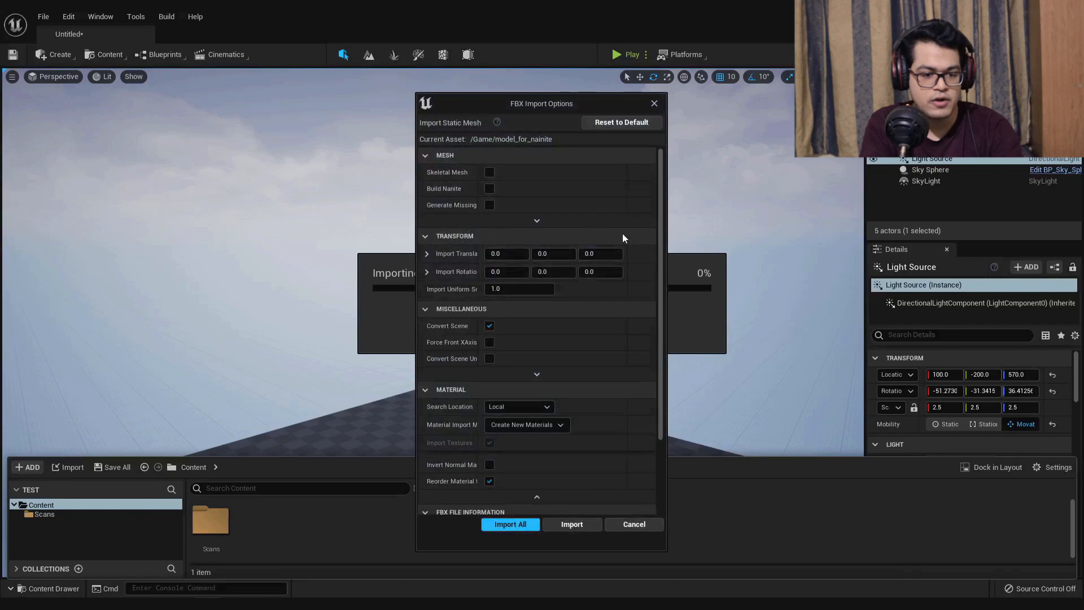
mouse_move(567, 379)
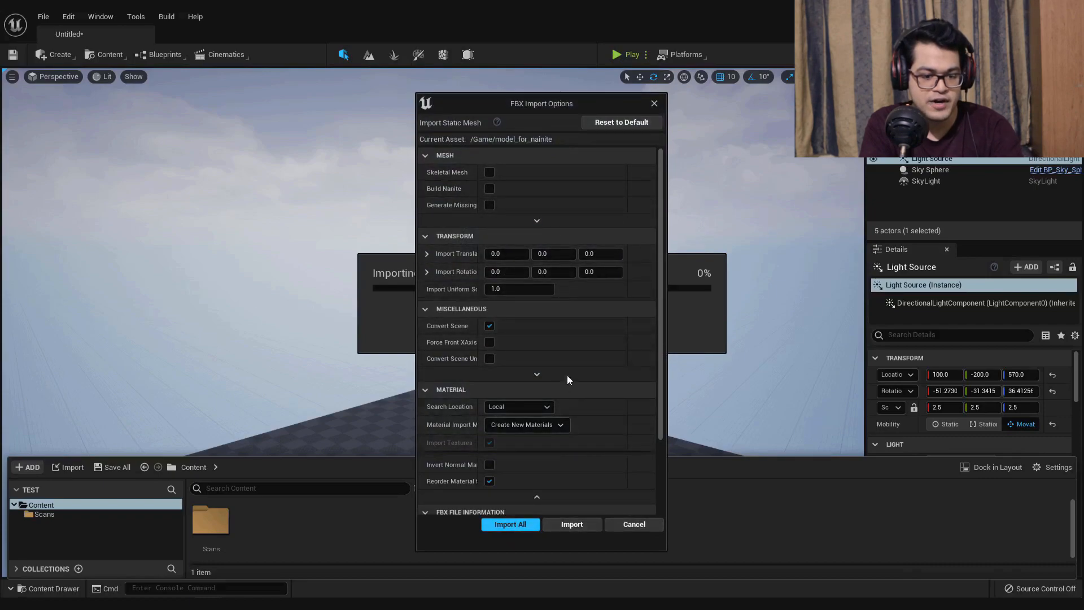
mouse_move(452, 190)
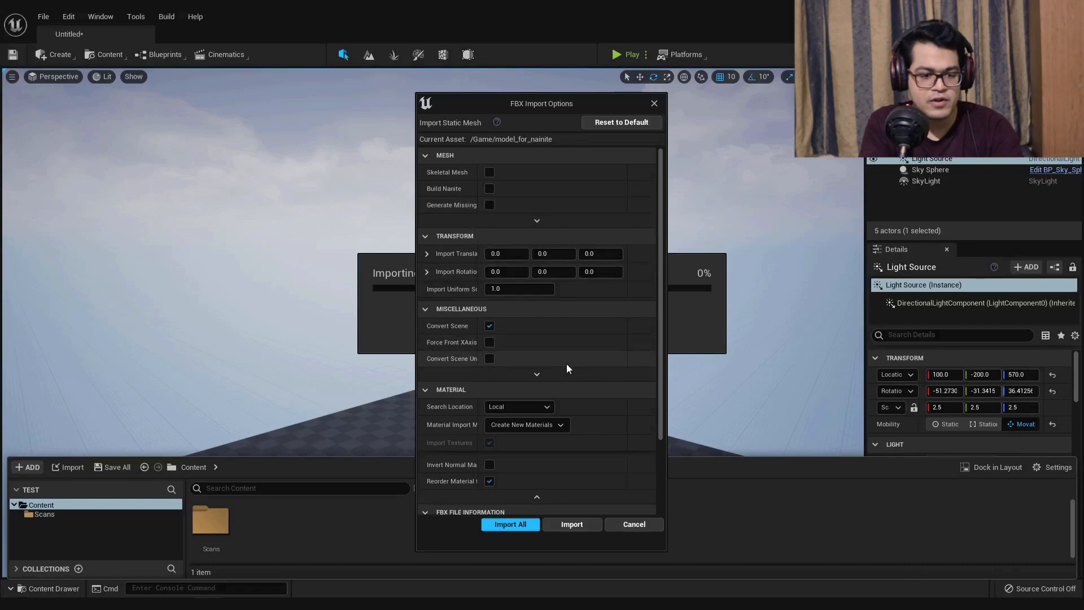
scroll(down, 3)
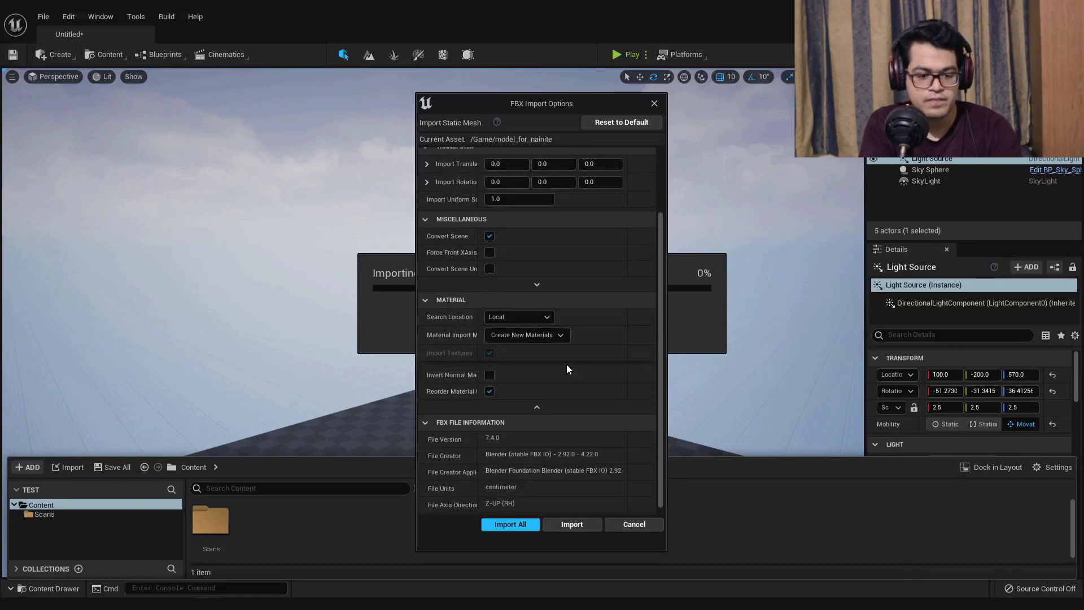
mouse_move(525, 333)
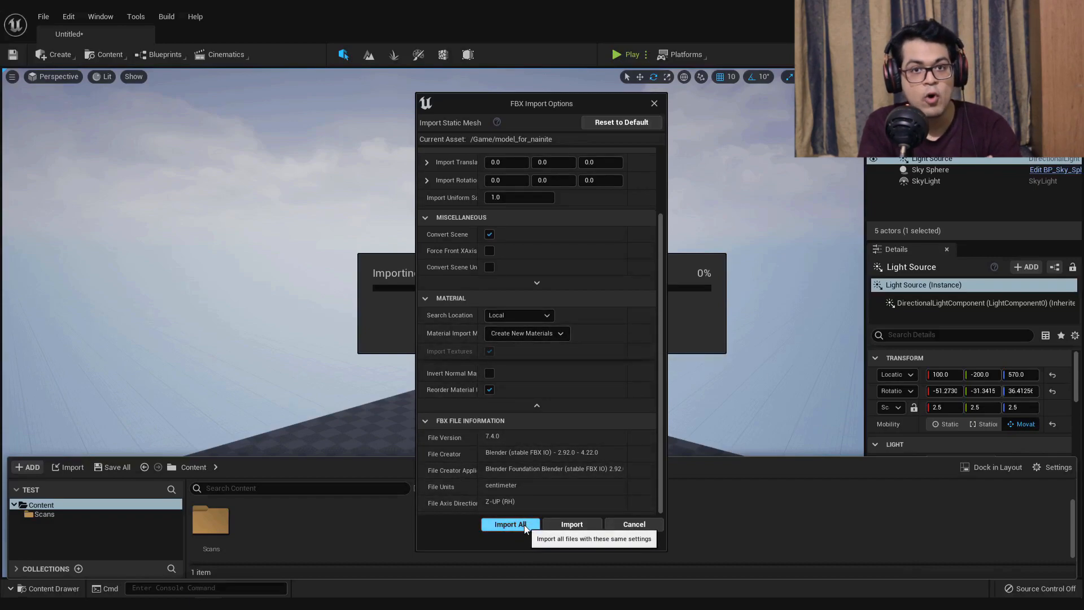
click(510, 523)
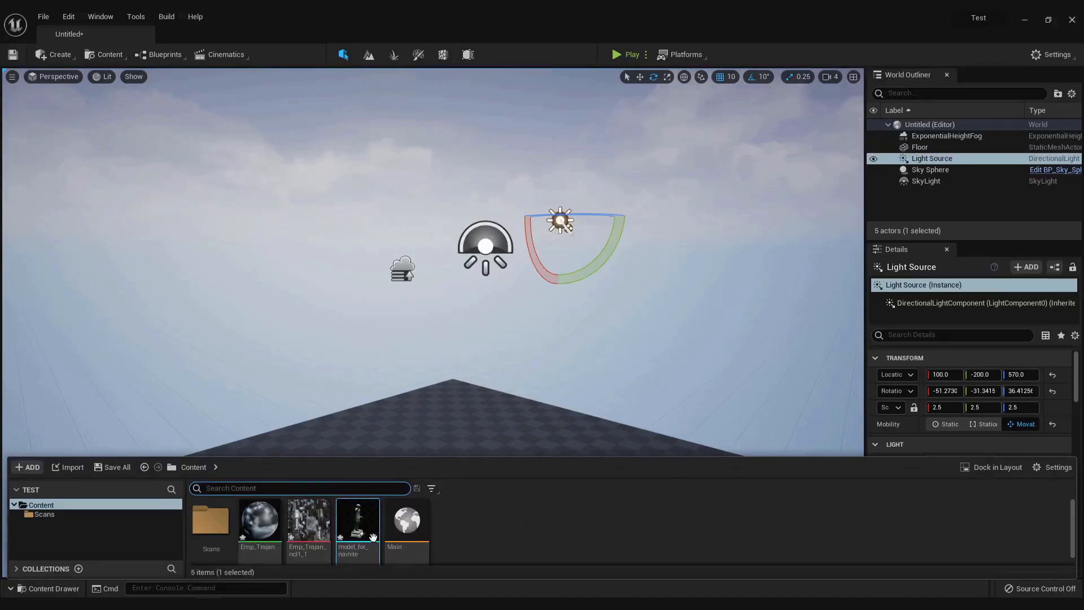
mouse_move(311, 530)
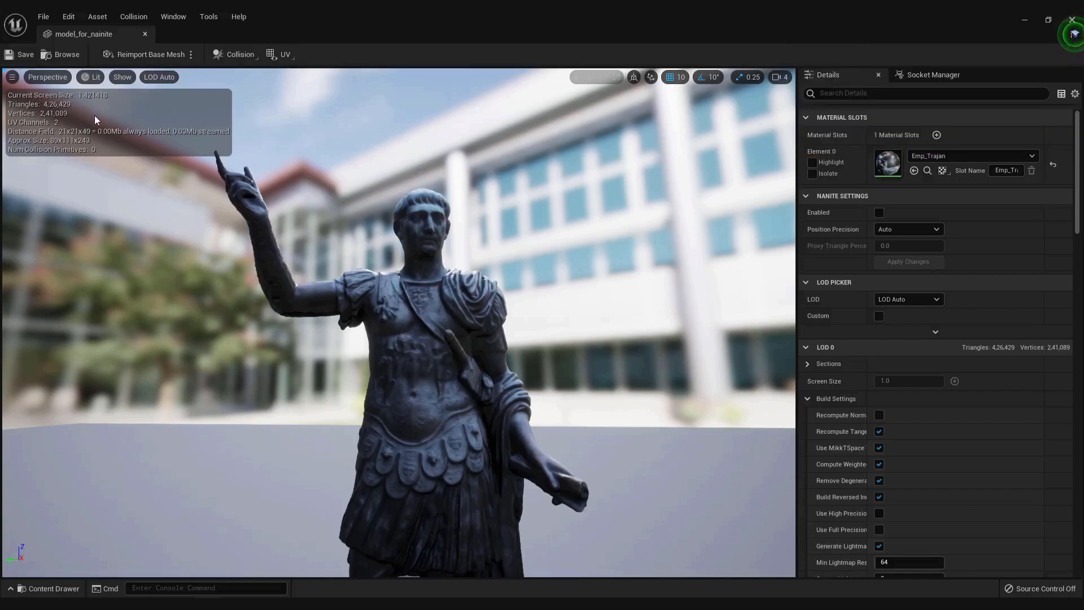
Show the imported statue mesh in Wireframe view mode in the Static Mesh Editor.
click(90, 77)
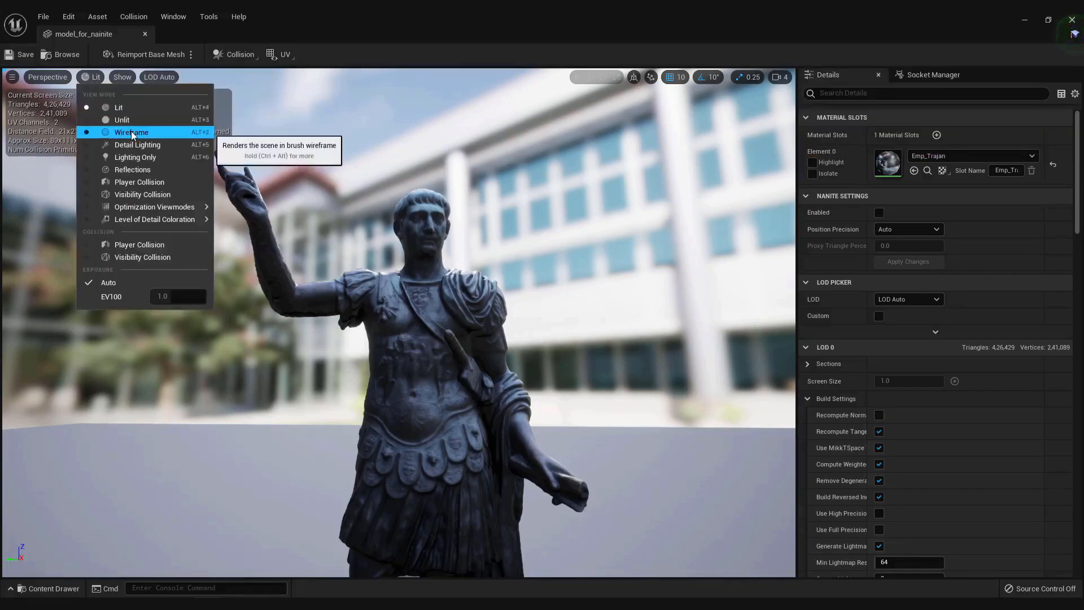
click(131, 132)
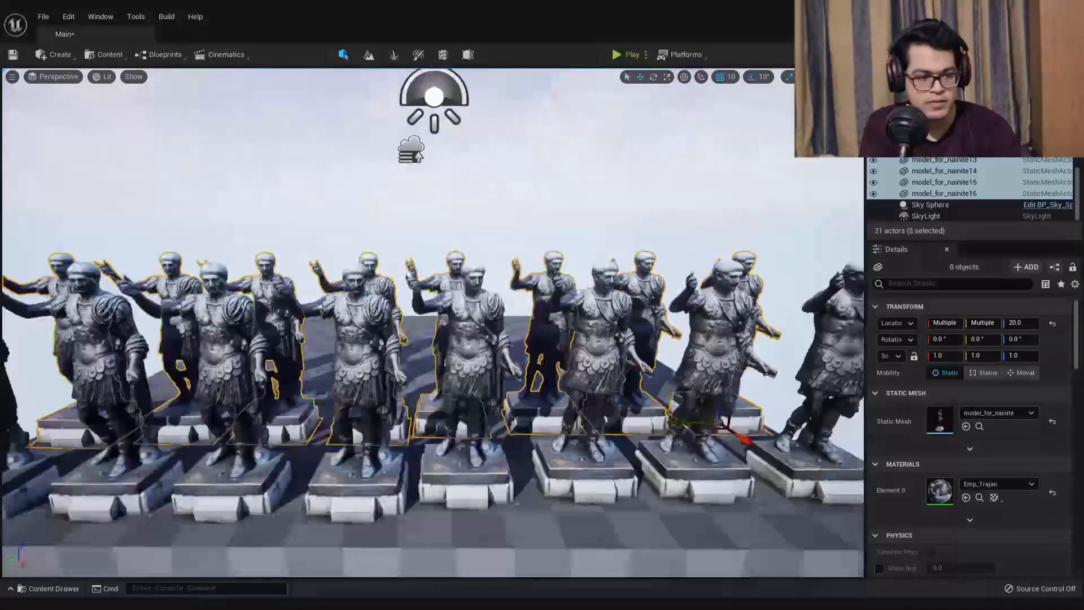
Place duplicated rows of the statue mesh on pedestals across the Main level.
click(930, 204)
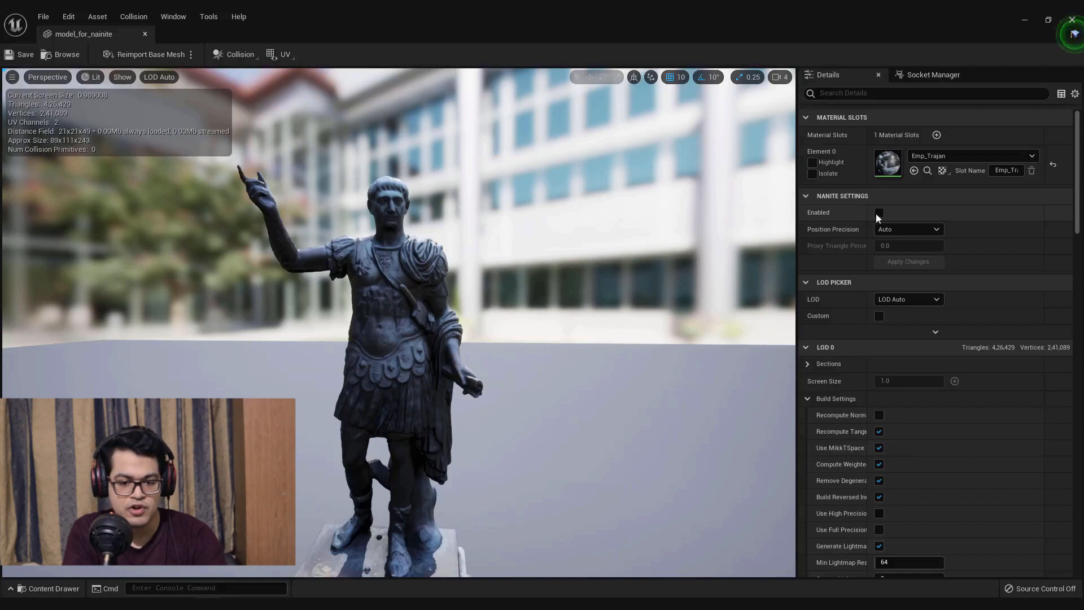
Tick Nanite Settings > Enabled on the statue mesh and apply the changes.
click(878, 212)
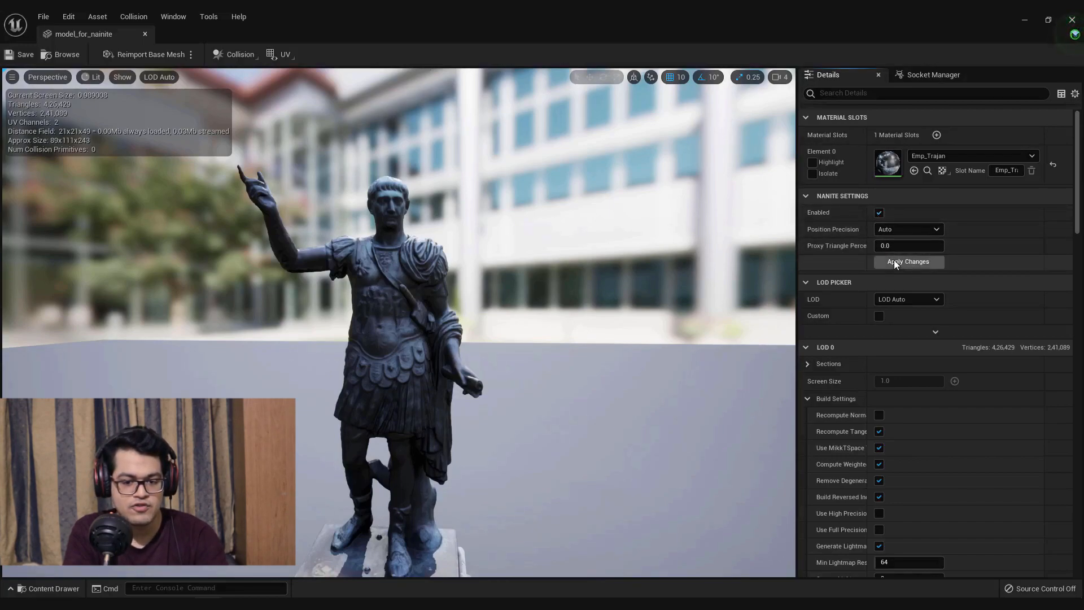
click(908, 262)
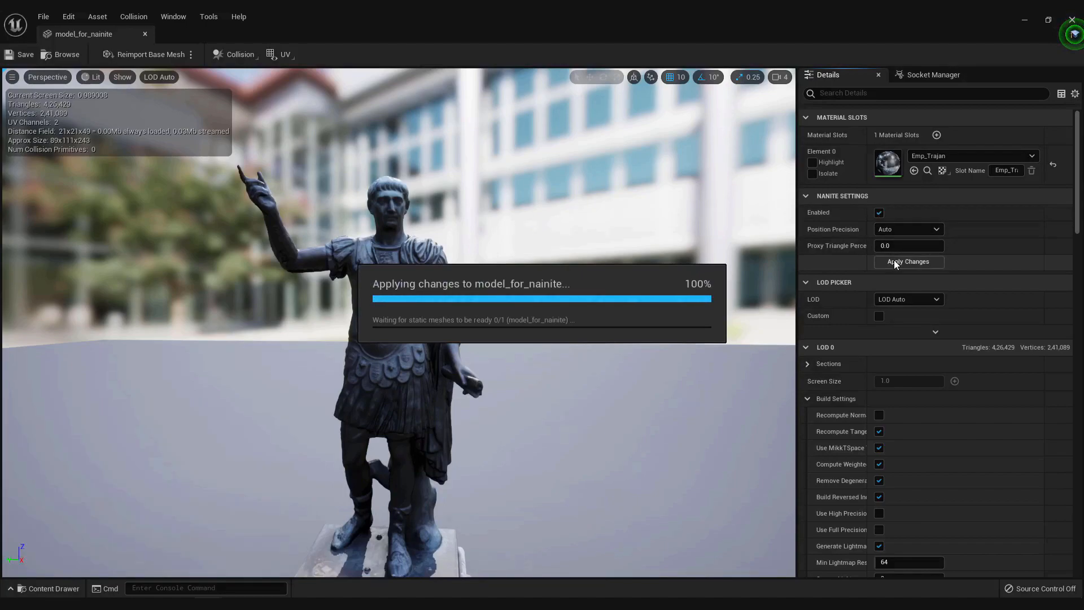
click(908, 262)
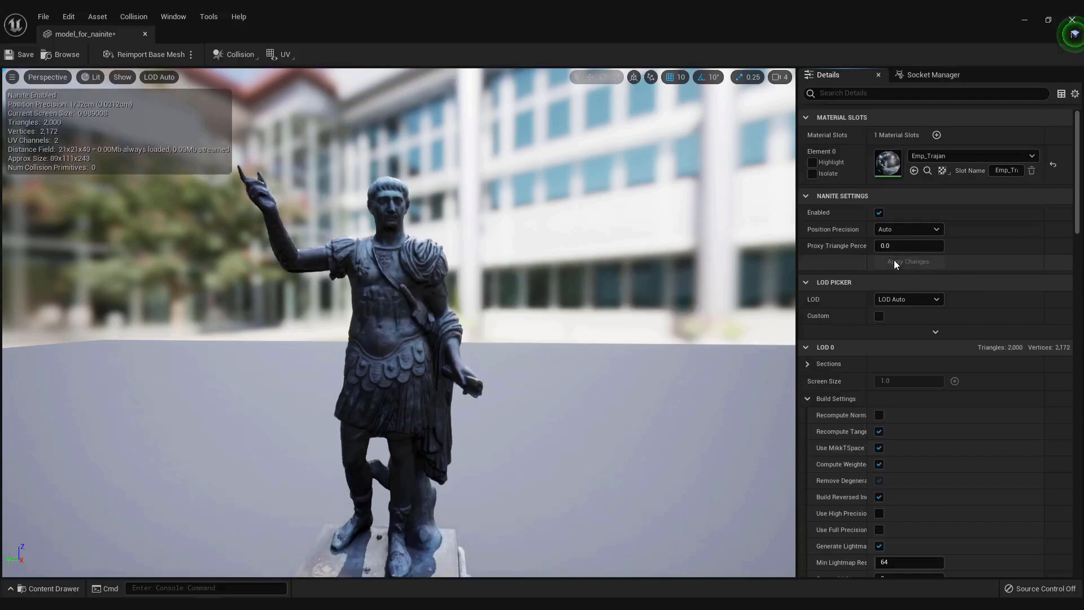